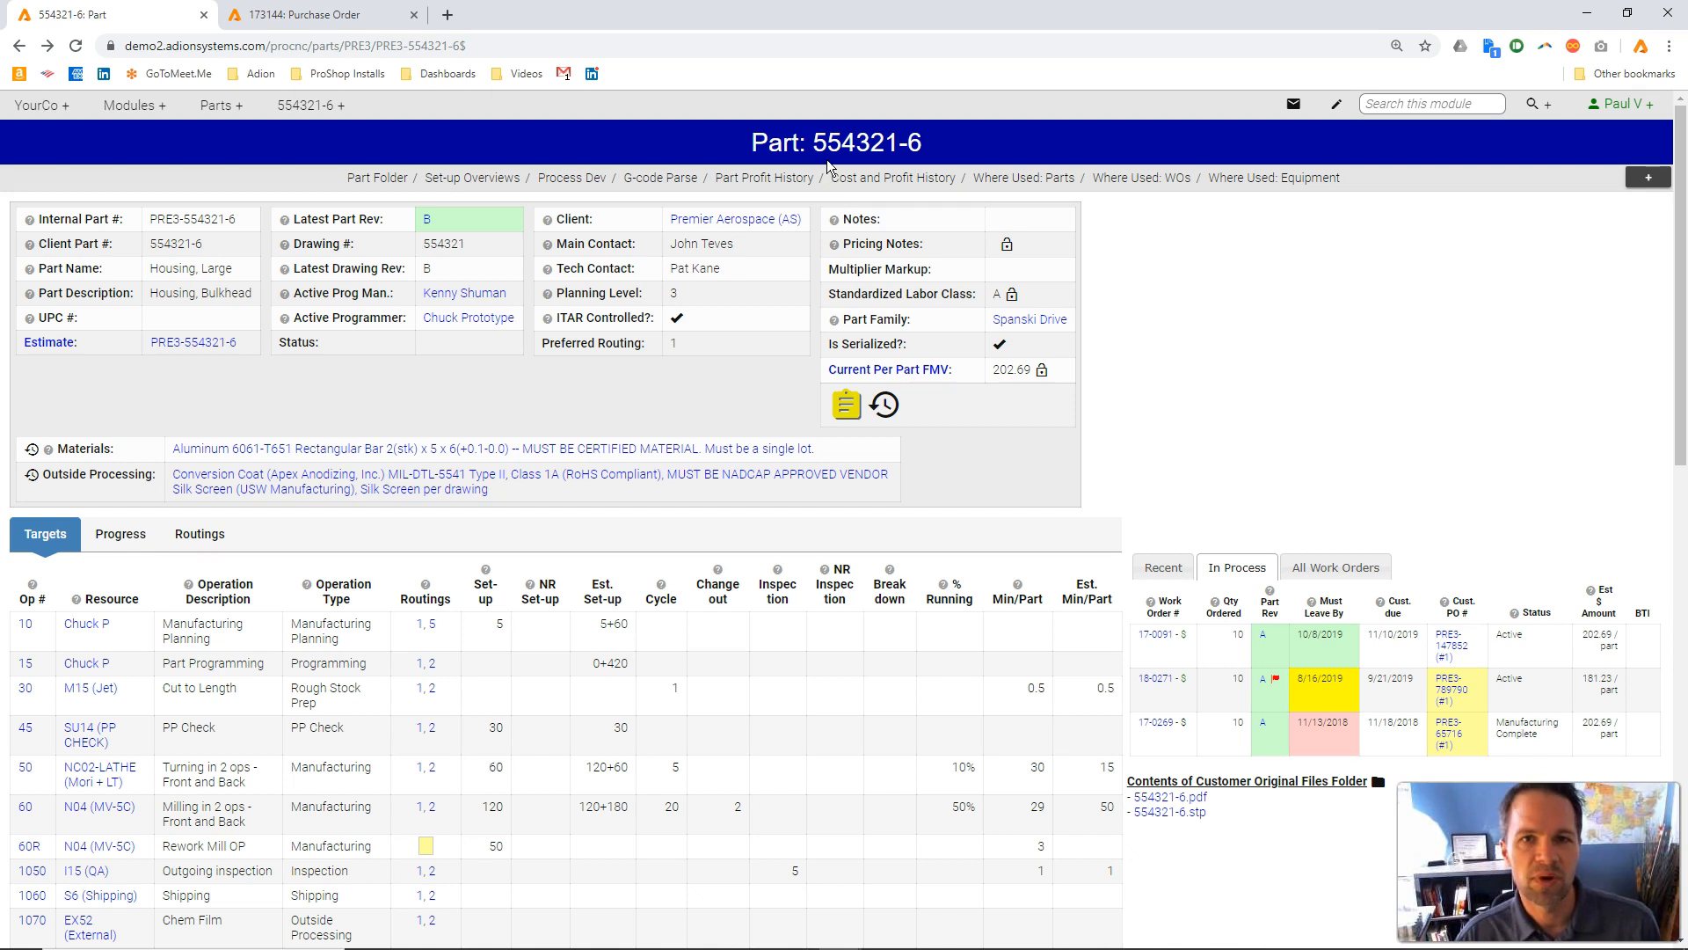
{"action": "mouse_move", "coordinate": [397, 181]}
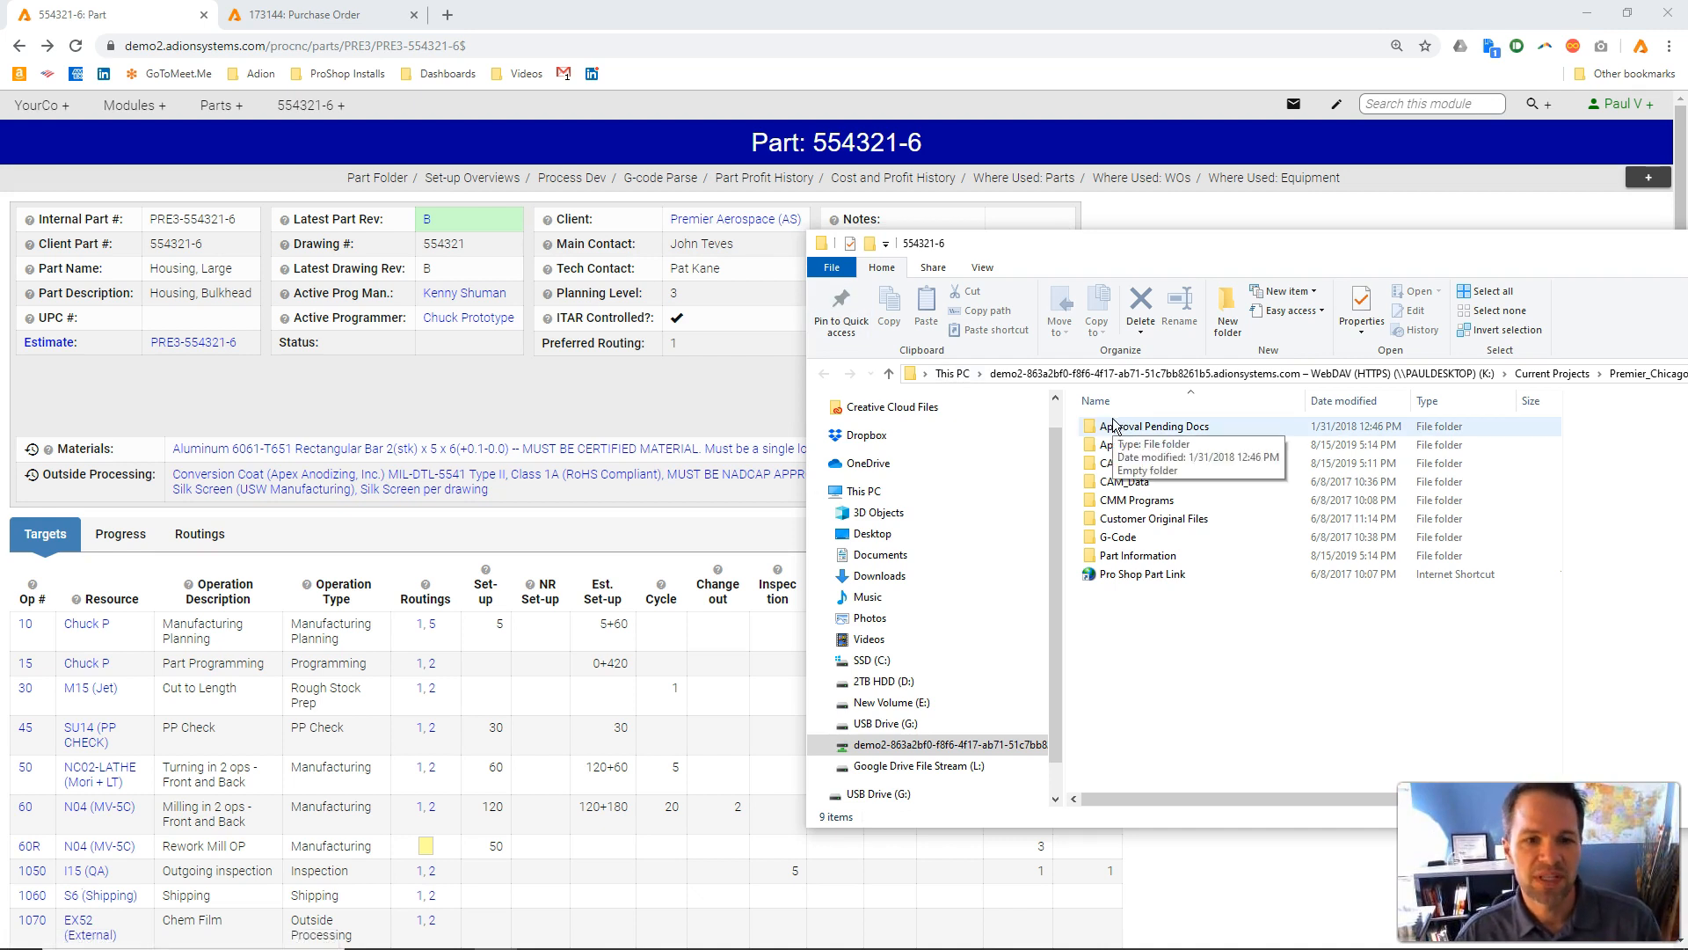
{"action": "mouse_move", "coordinate": [1207, 441]}
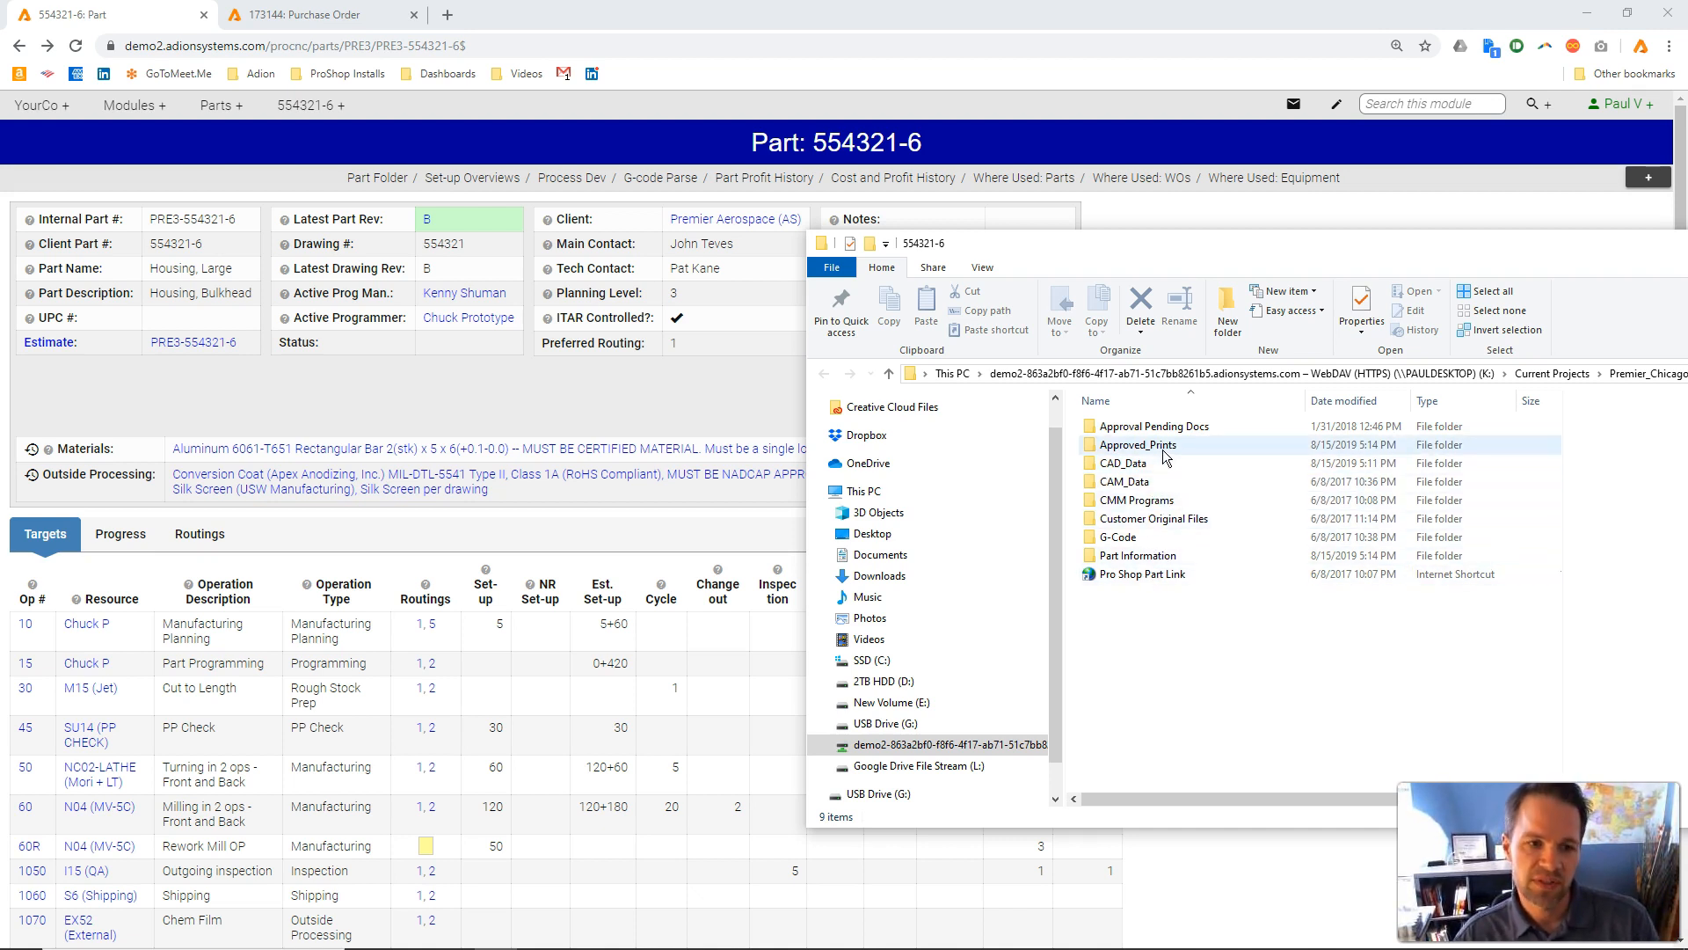
Step: Open Approved_Prints to view folders 1070, 1170, archives and the Rev B 554321-6 print
{"action": "double_click", "coordinate": [1137, 444]}
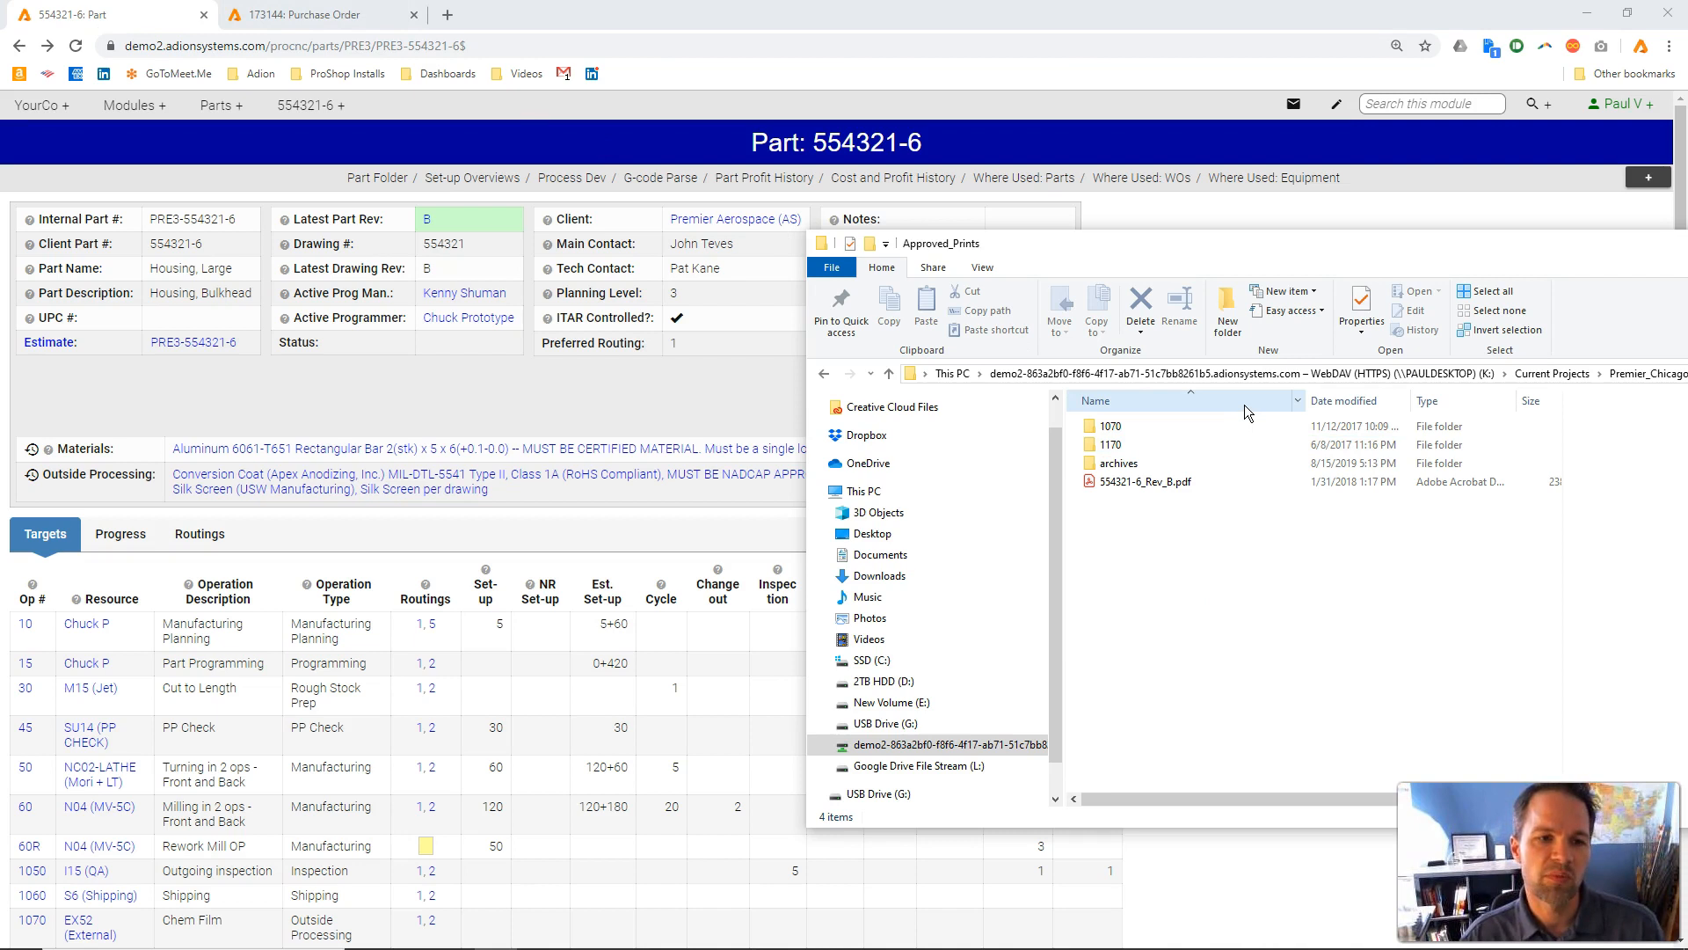
{"action": "mouse_move", "coordinate": [1144, 481]}
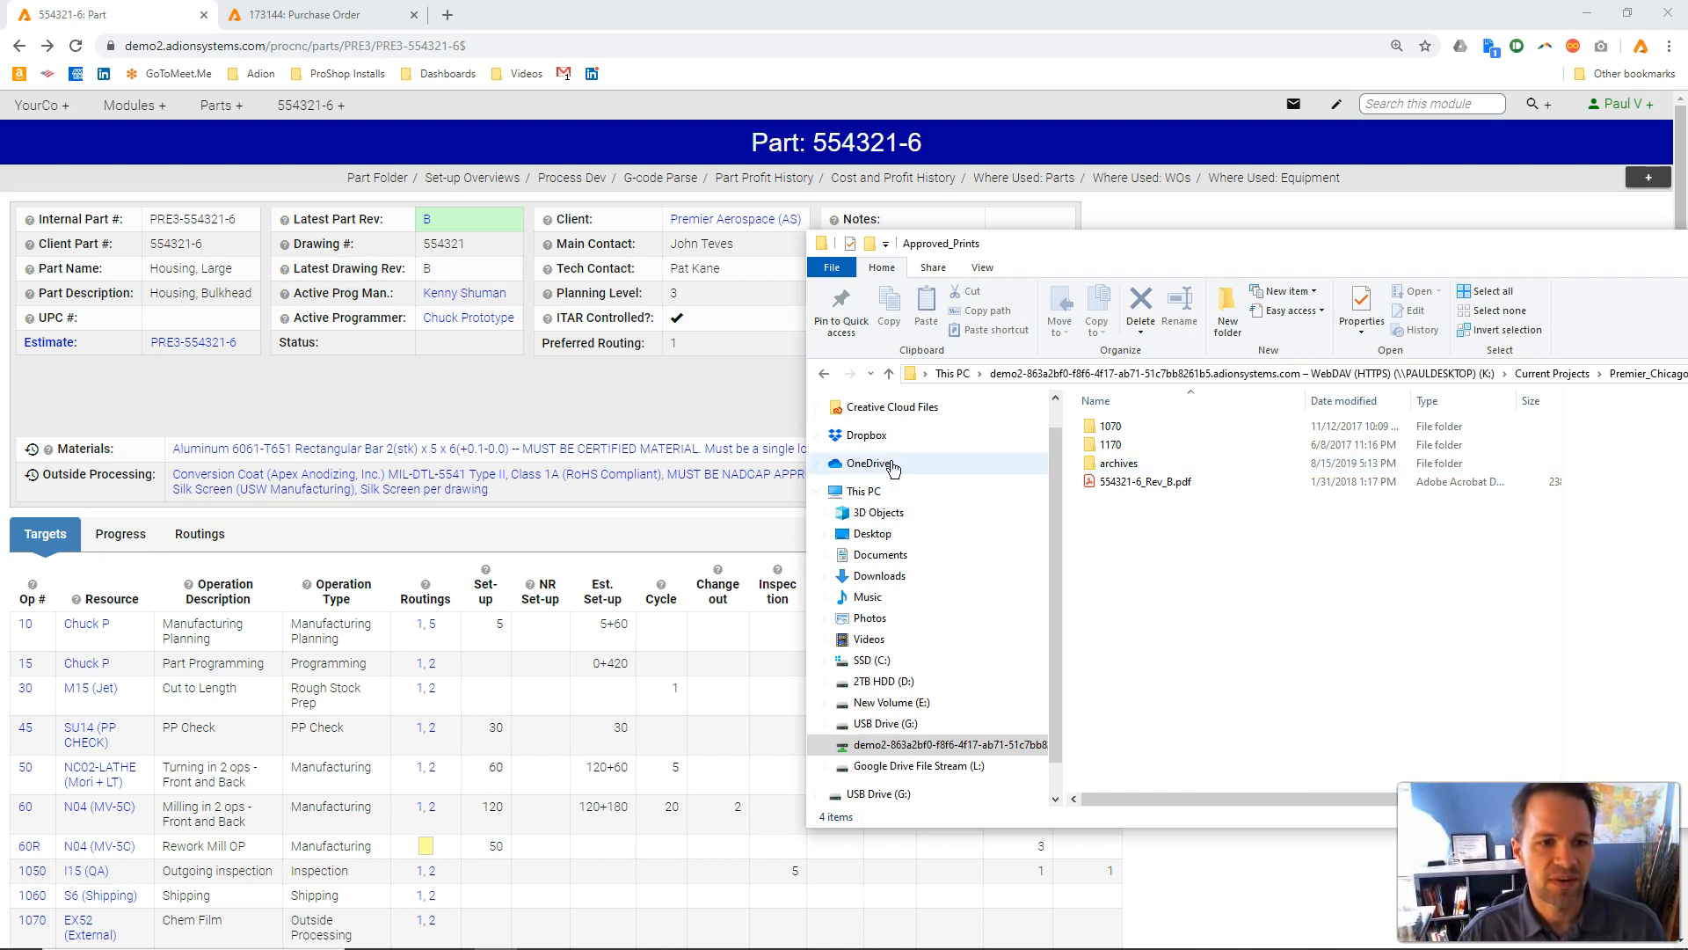
Step: Go back up to the 554321-6 folder showing its nine document subfolders
{"action": "double_click", "coordinate": [1121, 463]}
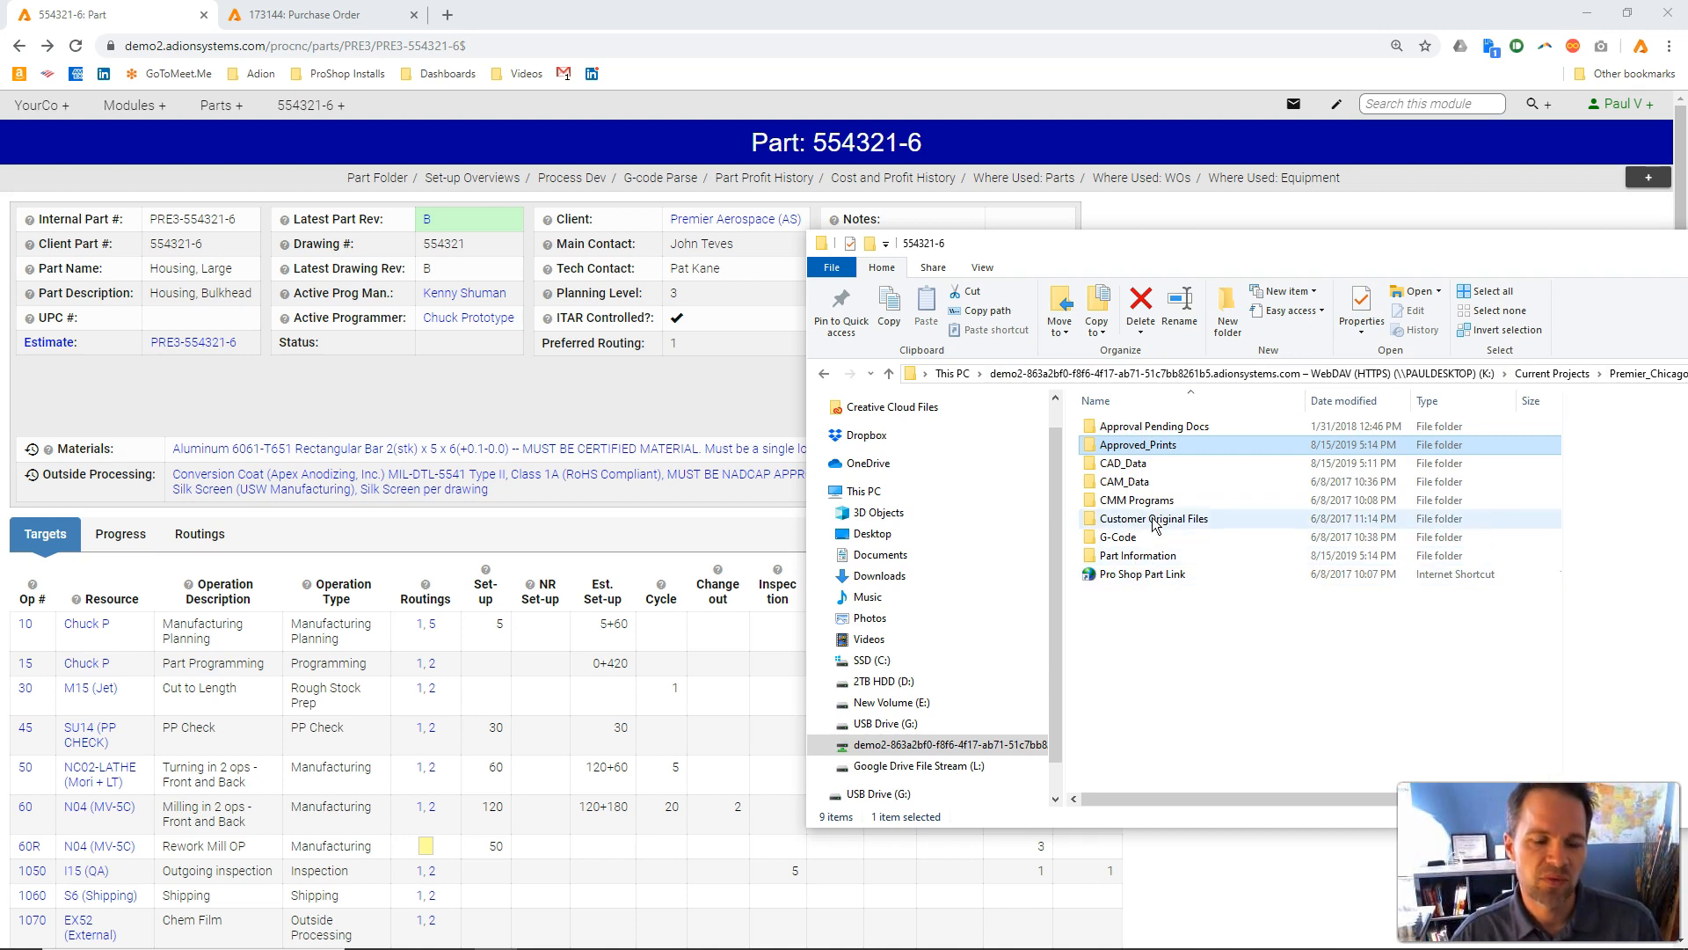
{"action": "mouse_move", "coordinate": [1153, 524]}
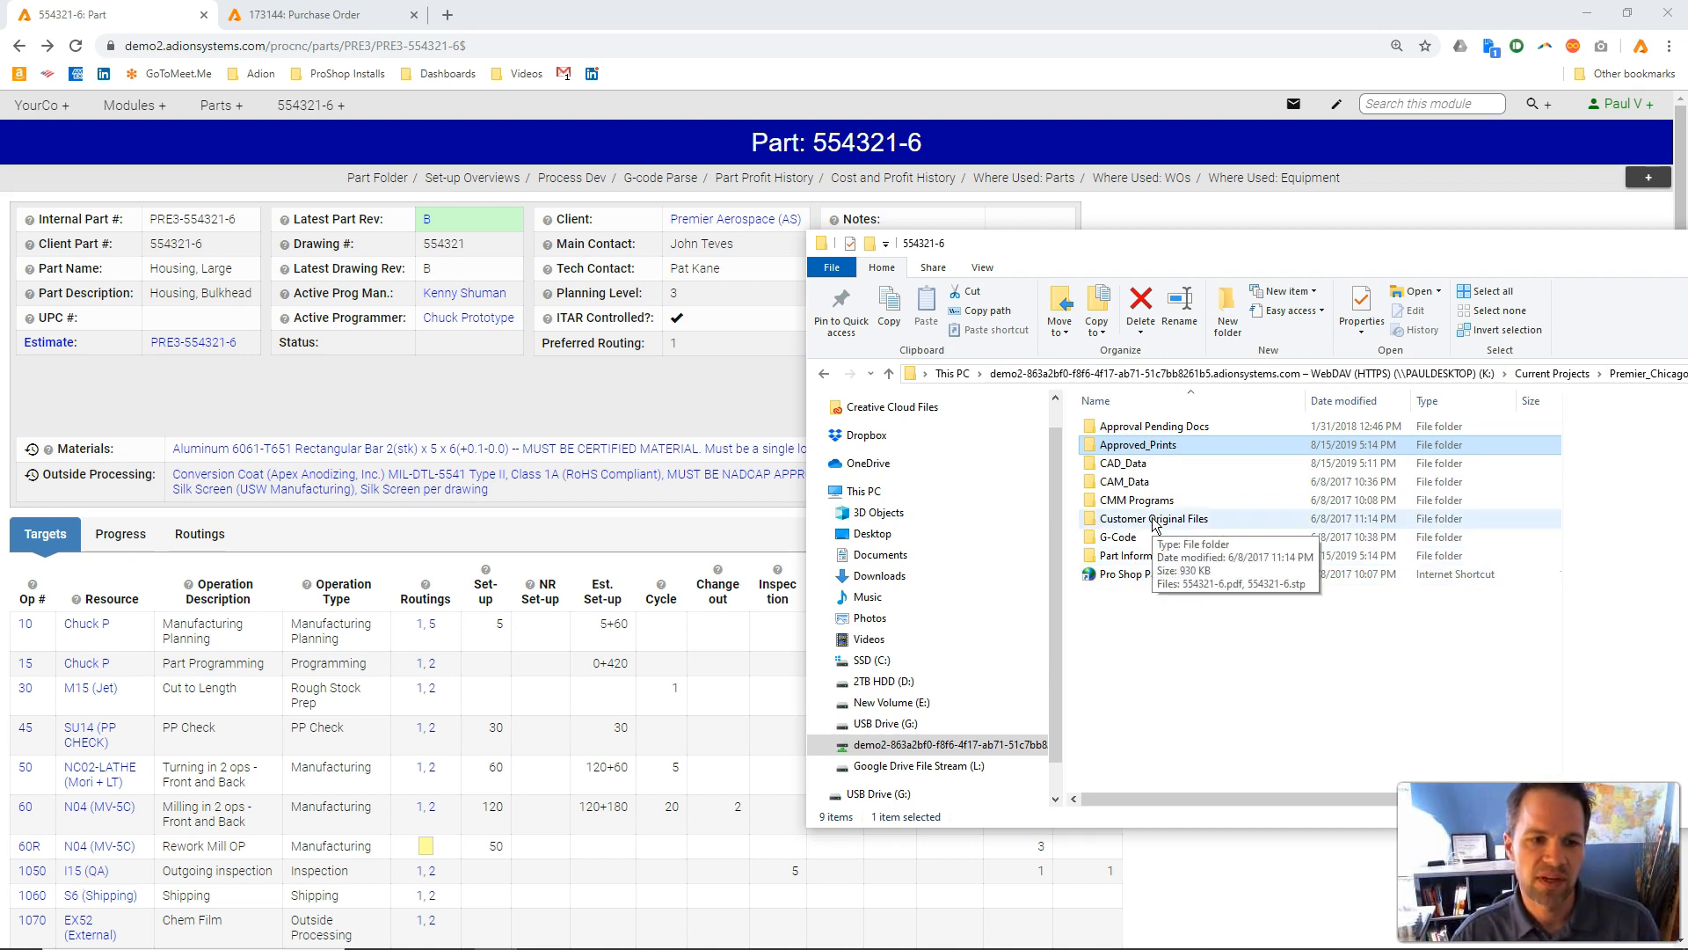
{"action": "double_click", "coordinate": [1155, 518]}
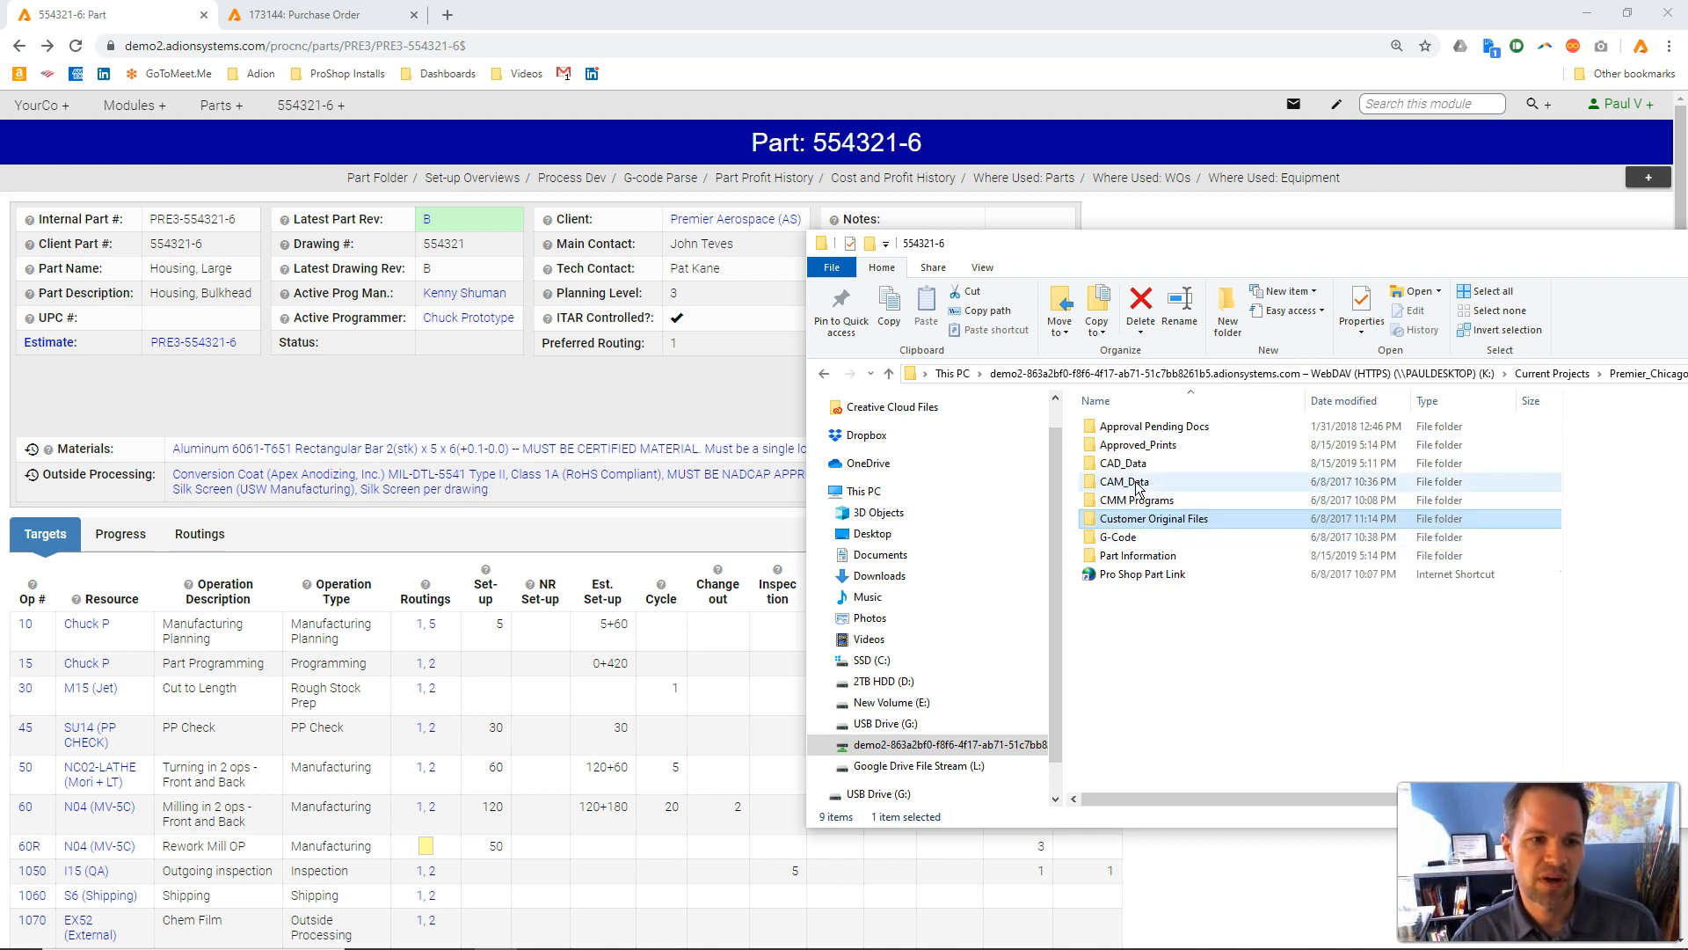
{"action": "double_click", "coordinate": [1121, 481]}
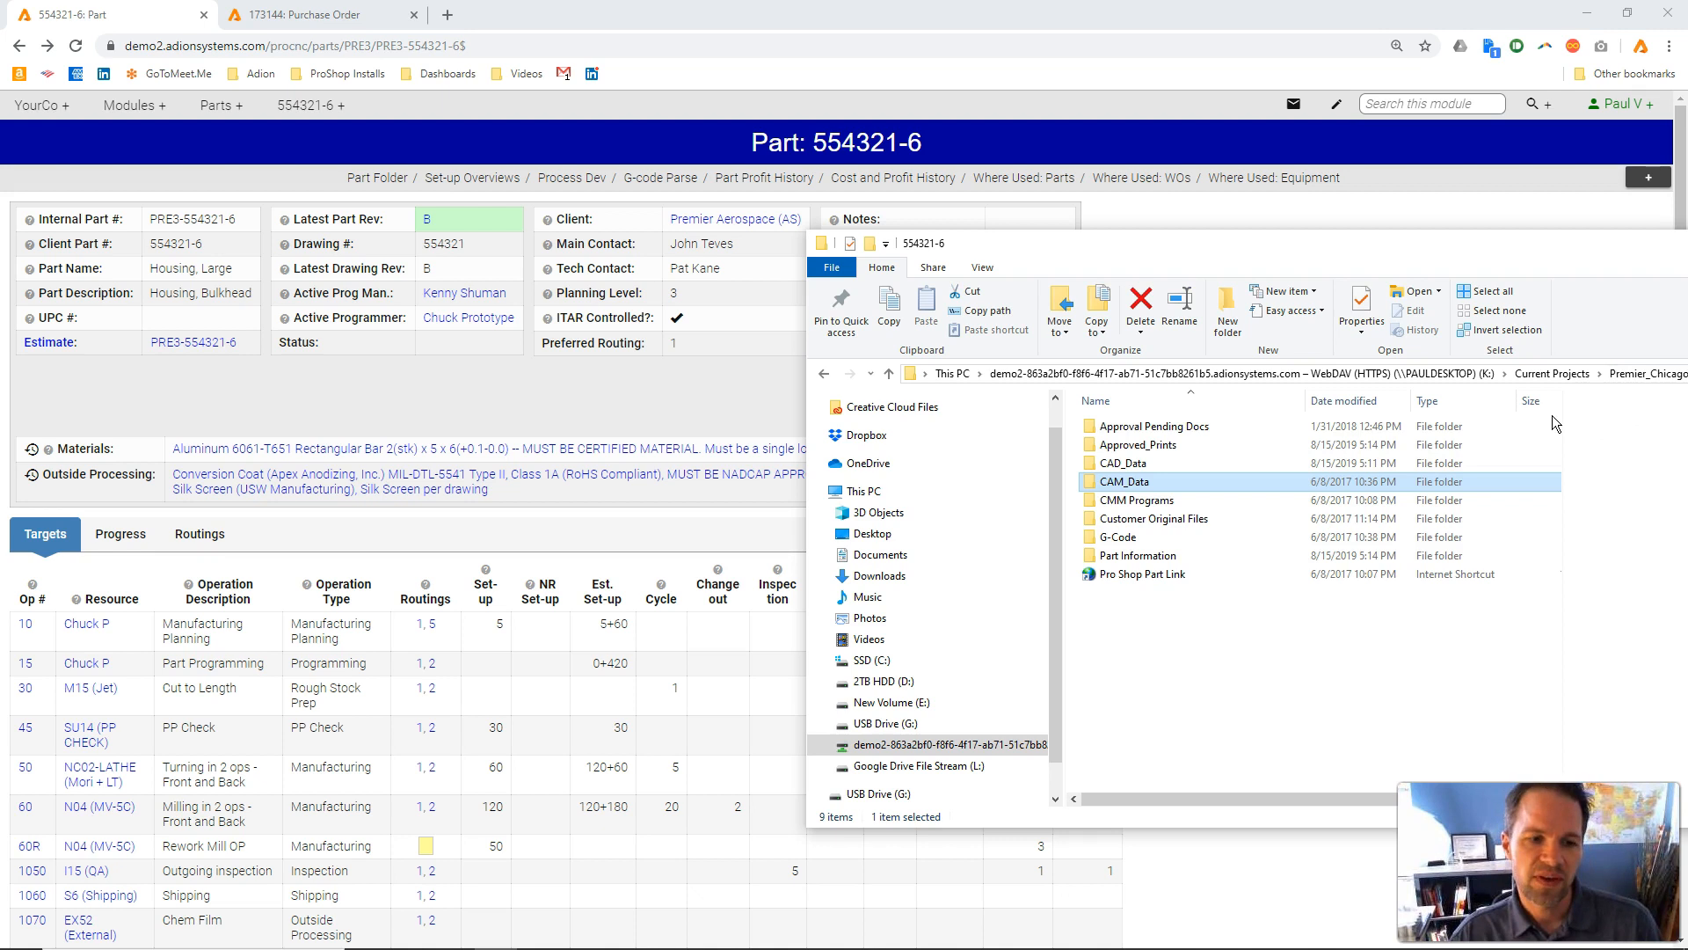
{"action": "mouse_move", "coordinate": [1341, 444]}
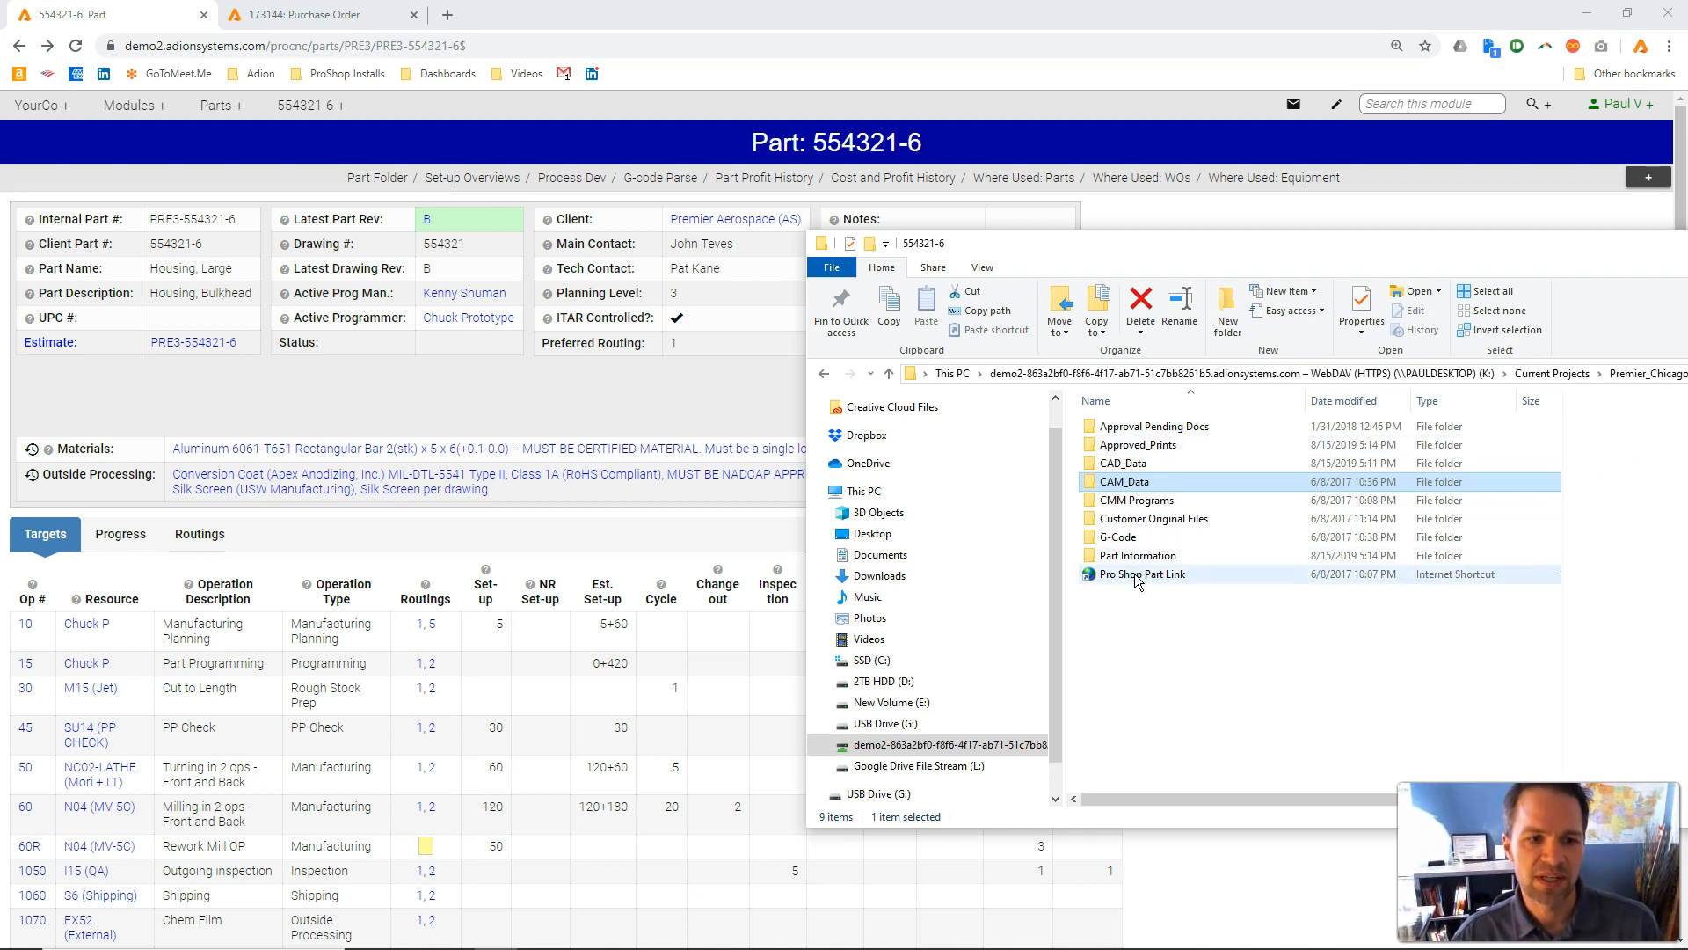
{"action": "left_click", "coordinate": [1141, 574]}
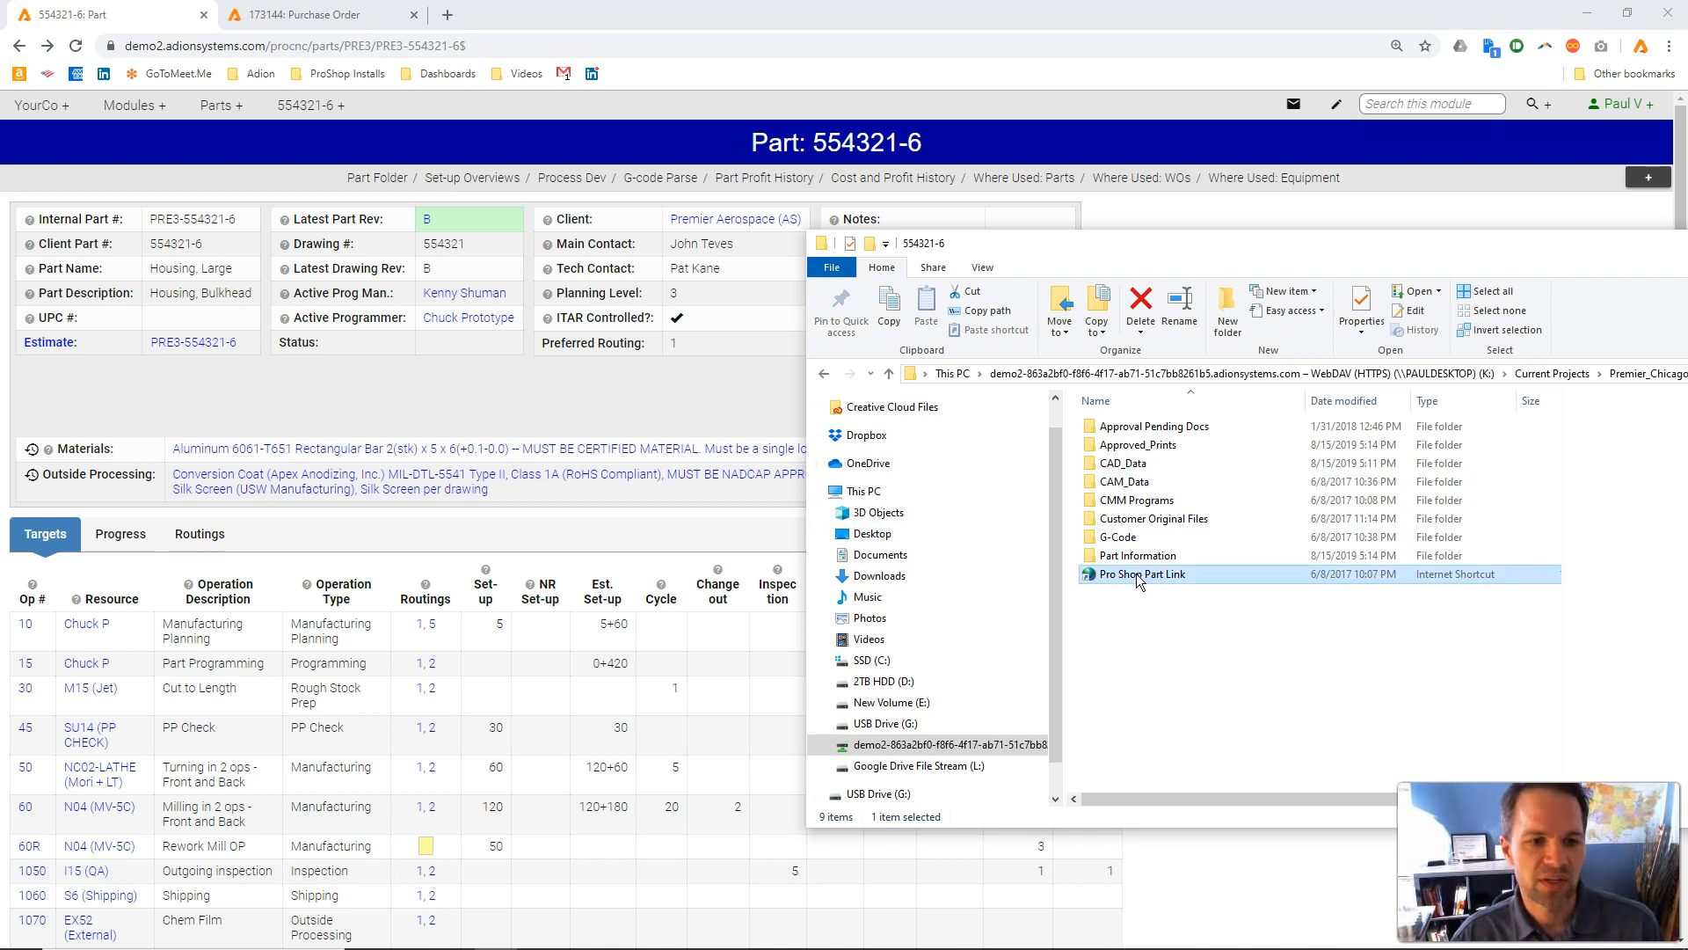
{"action": "mouse_move", "coordinate": [268, 70]}
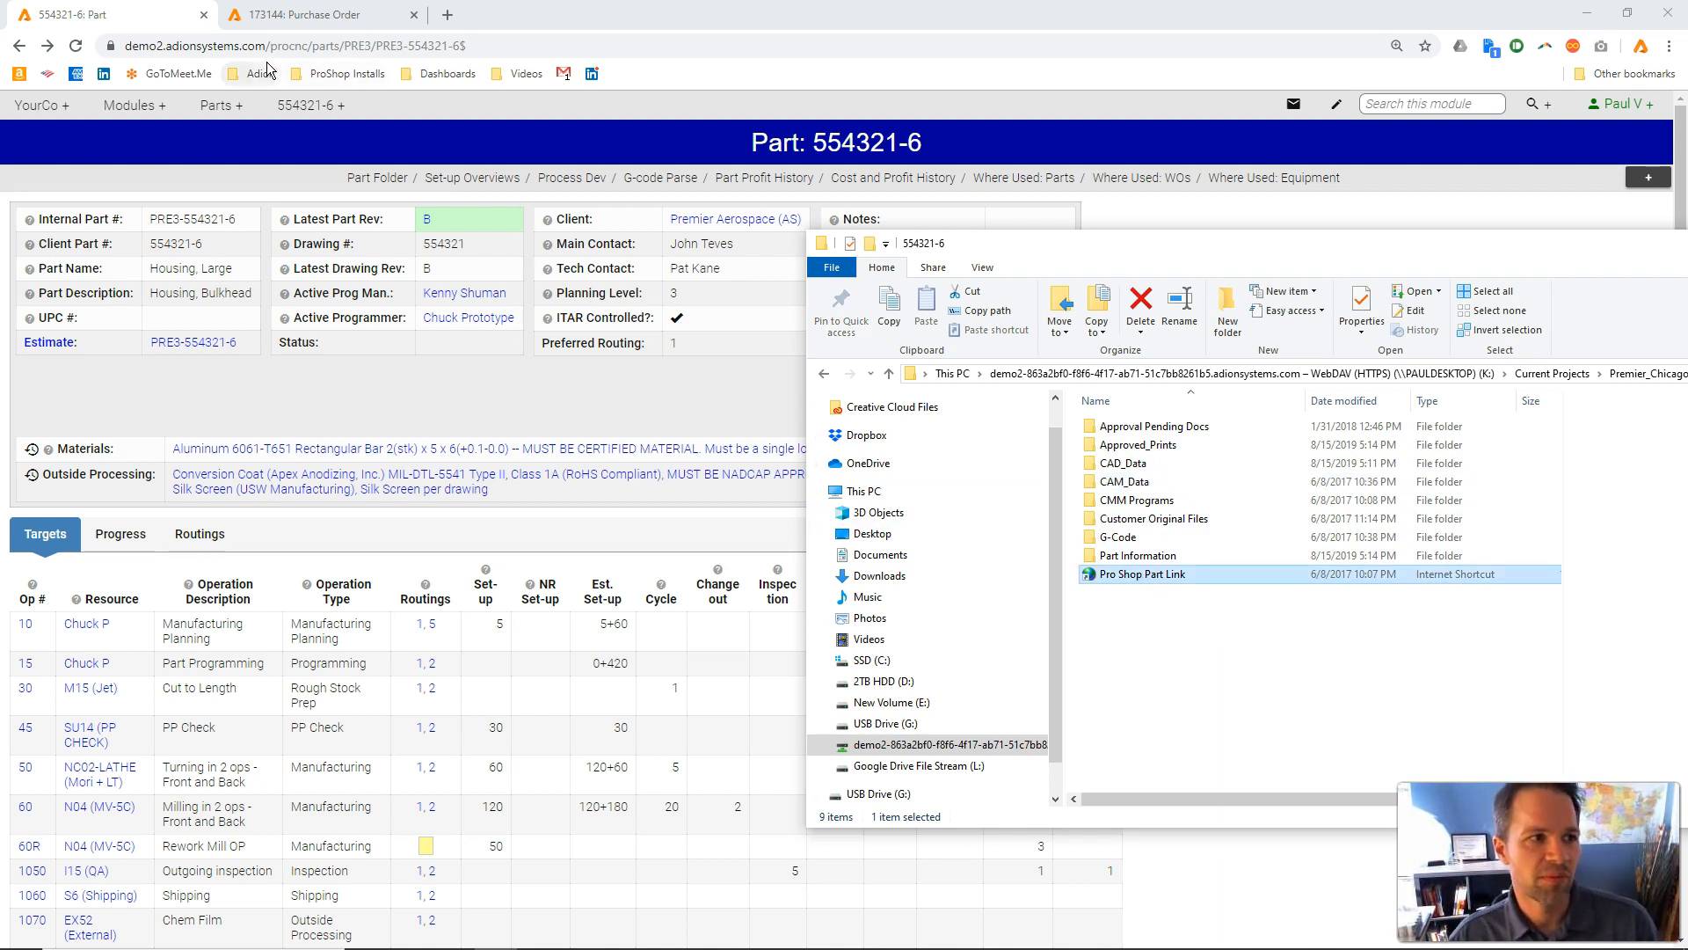
{"action": "mouse_move", "coordinate": [1601, 337]}
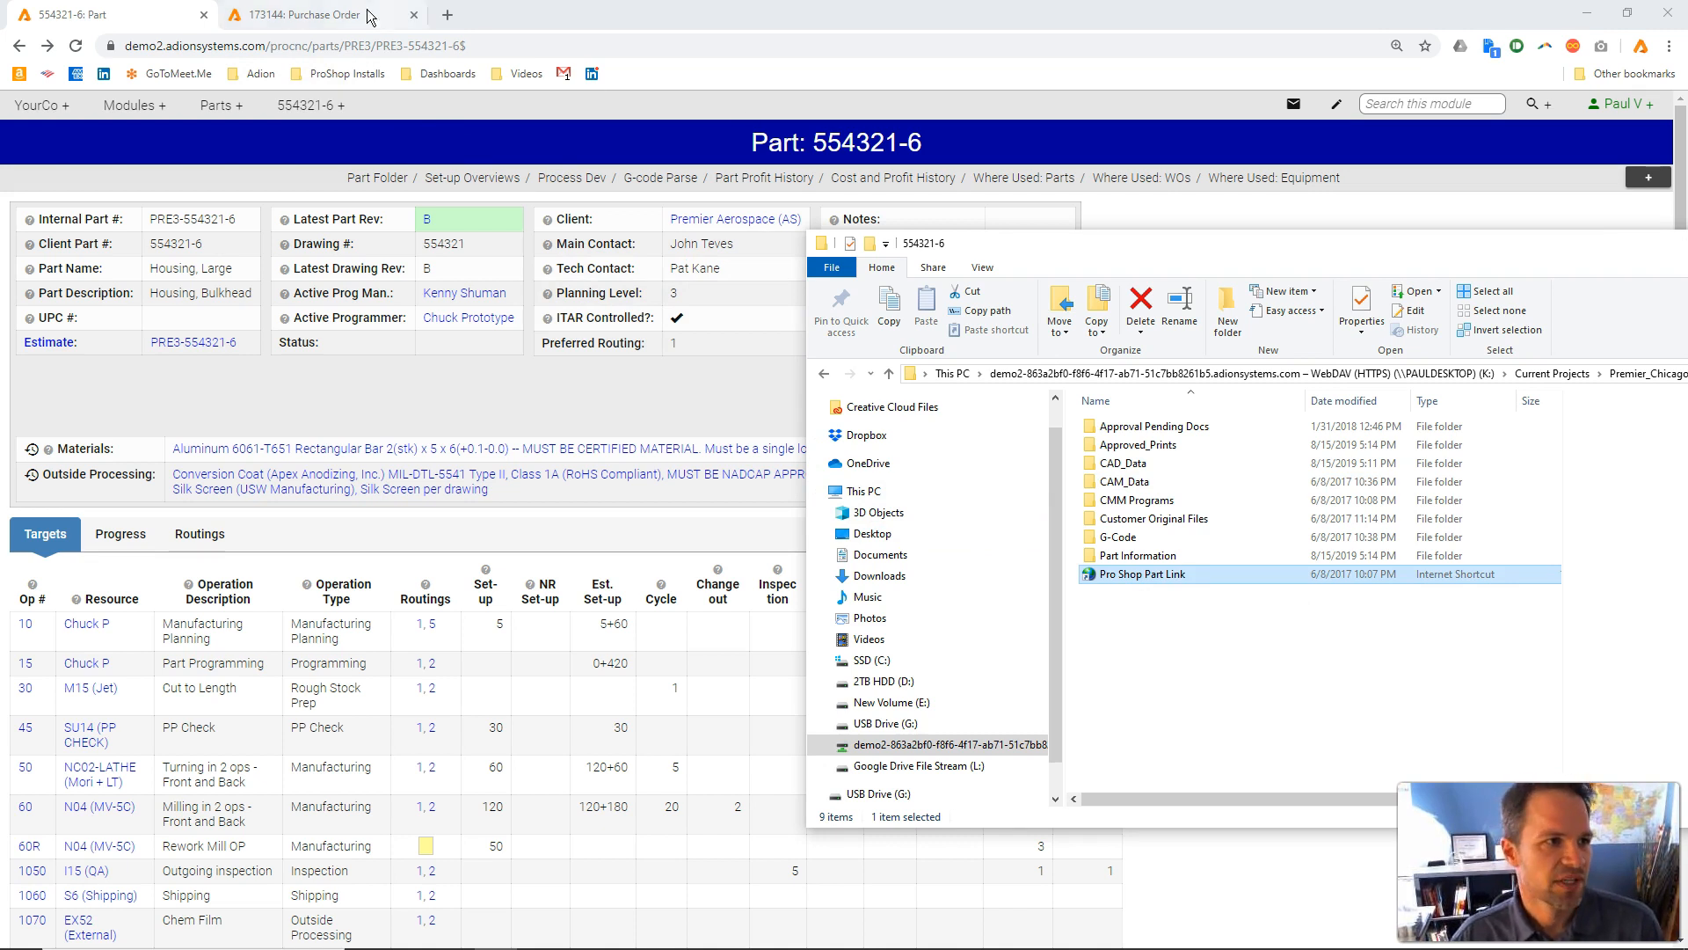
Step: On purchase order 173144, view the Cert_173144__1 aluminum bar cert PDF, then close it
{"action": "left_click", "coordinate": [316, 15]}
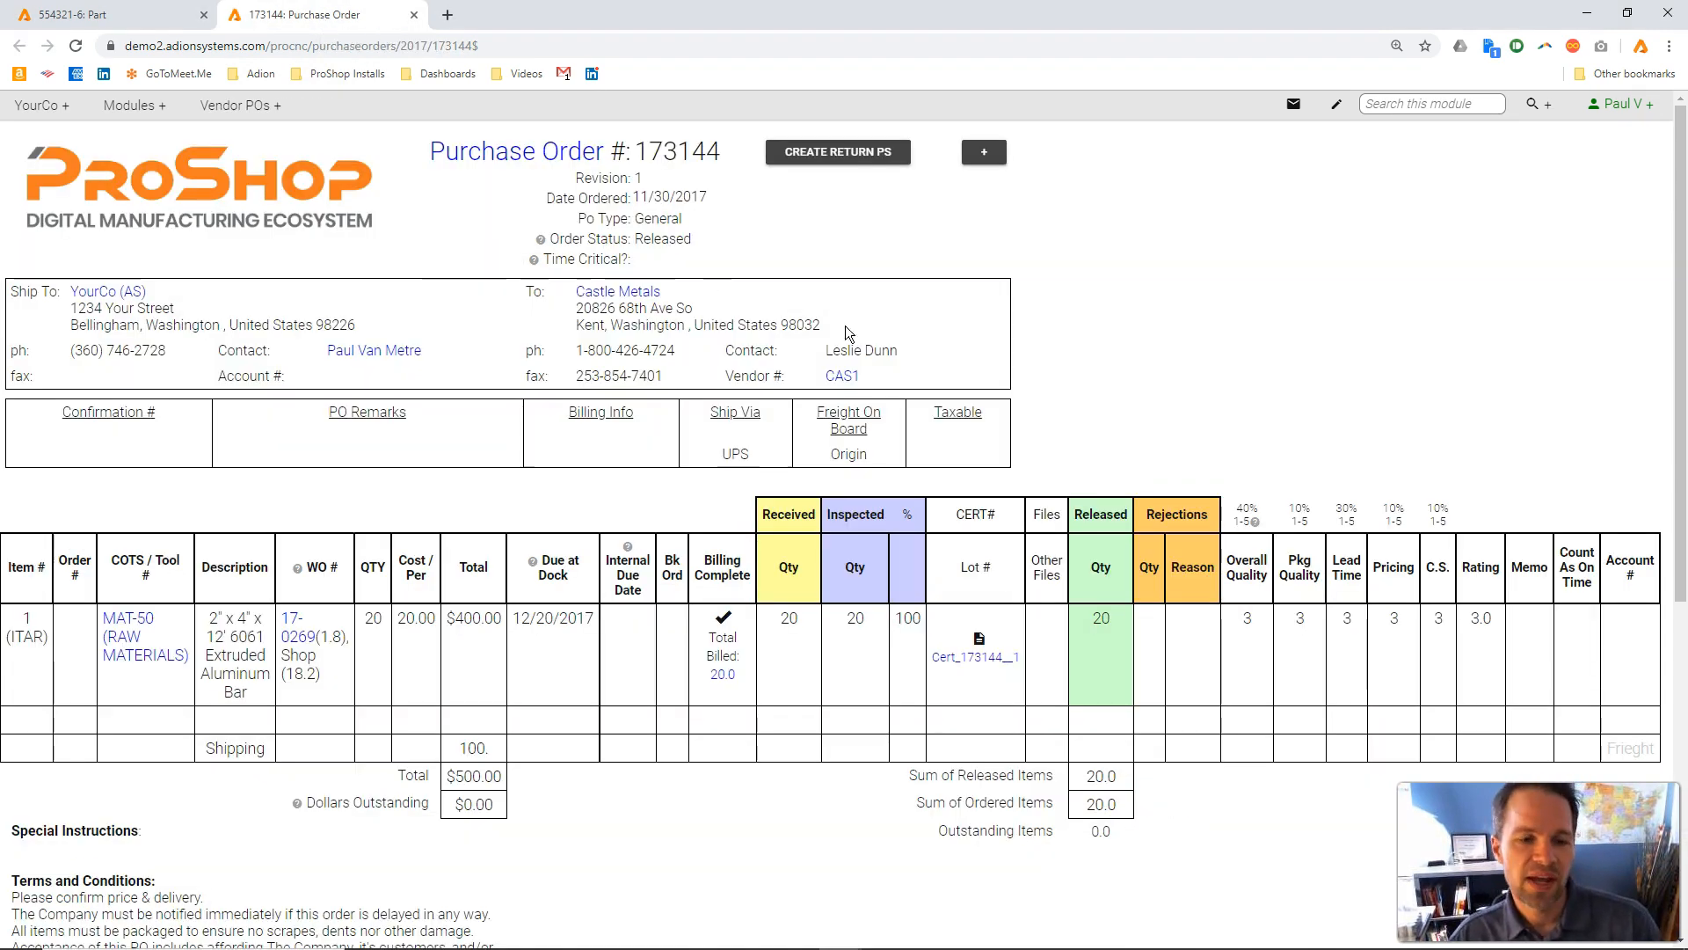
{"action": "mouse_move", "coordinate": [1082, 402]}
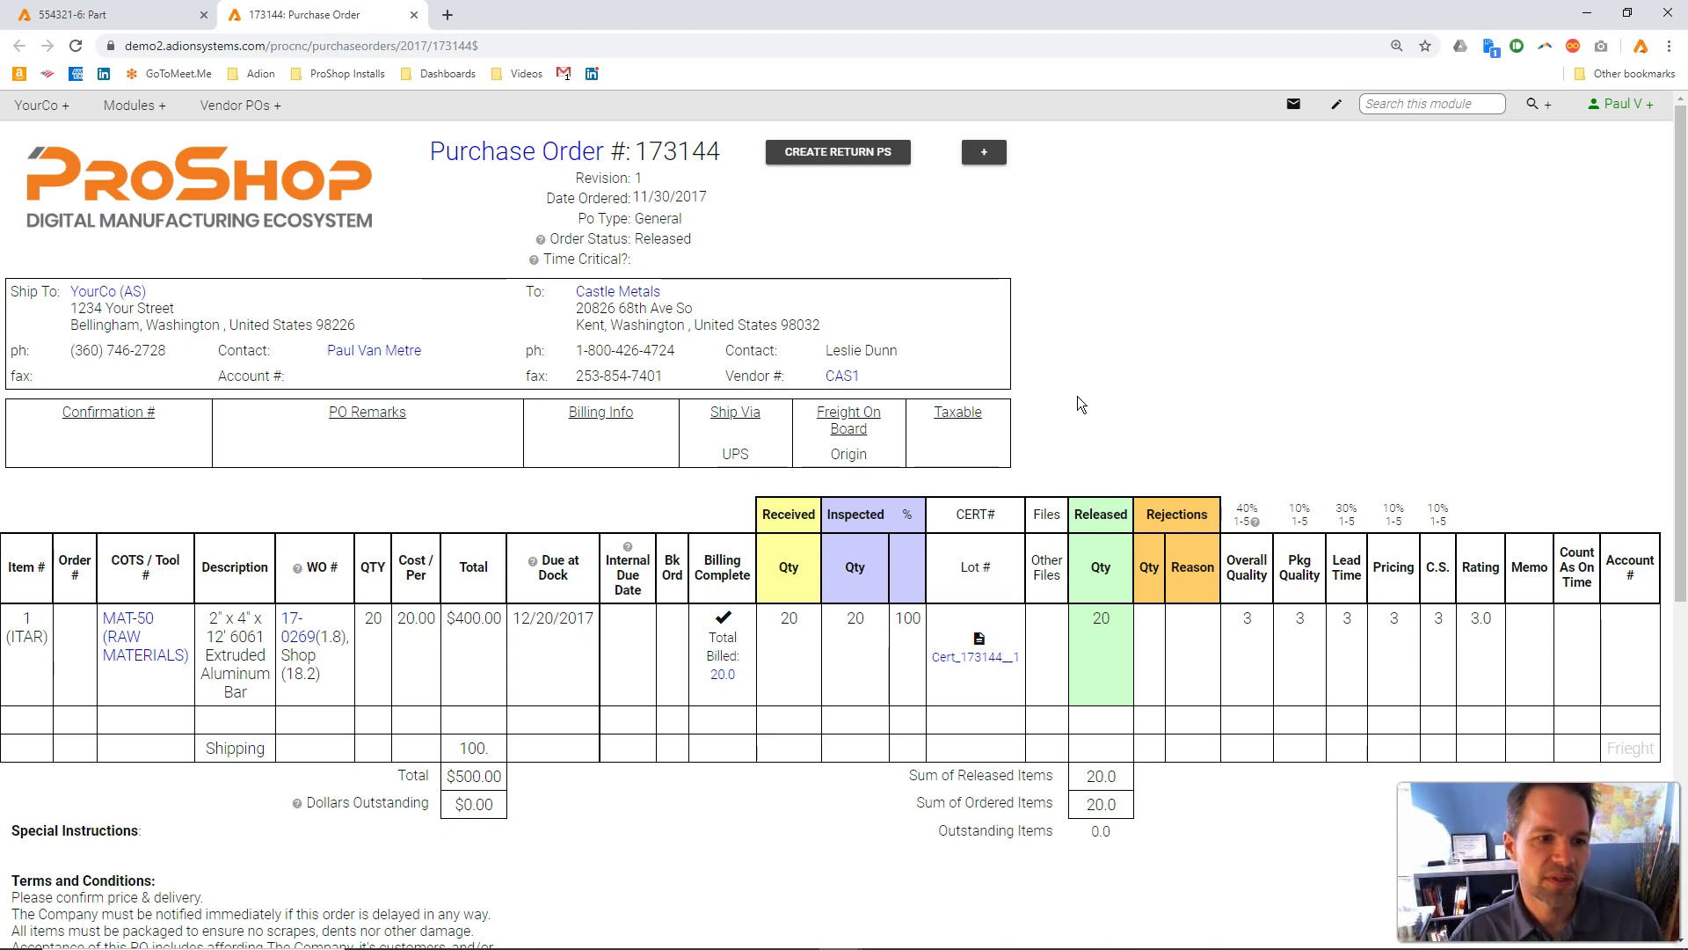
{"action": "mouse_move", "coordinate": [976, 662]}
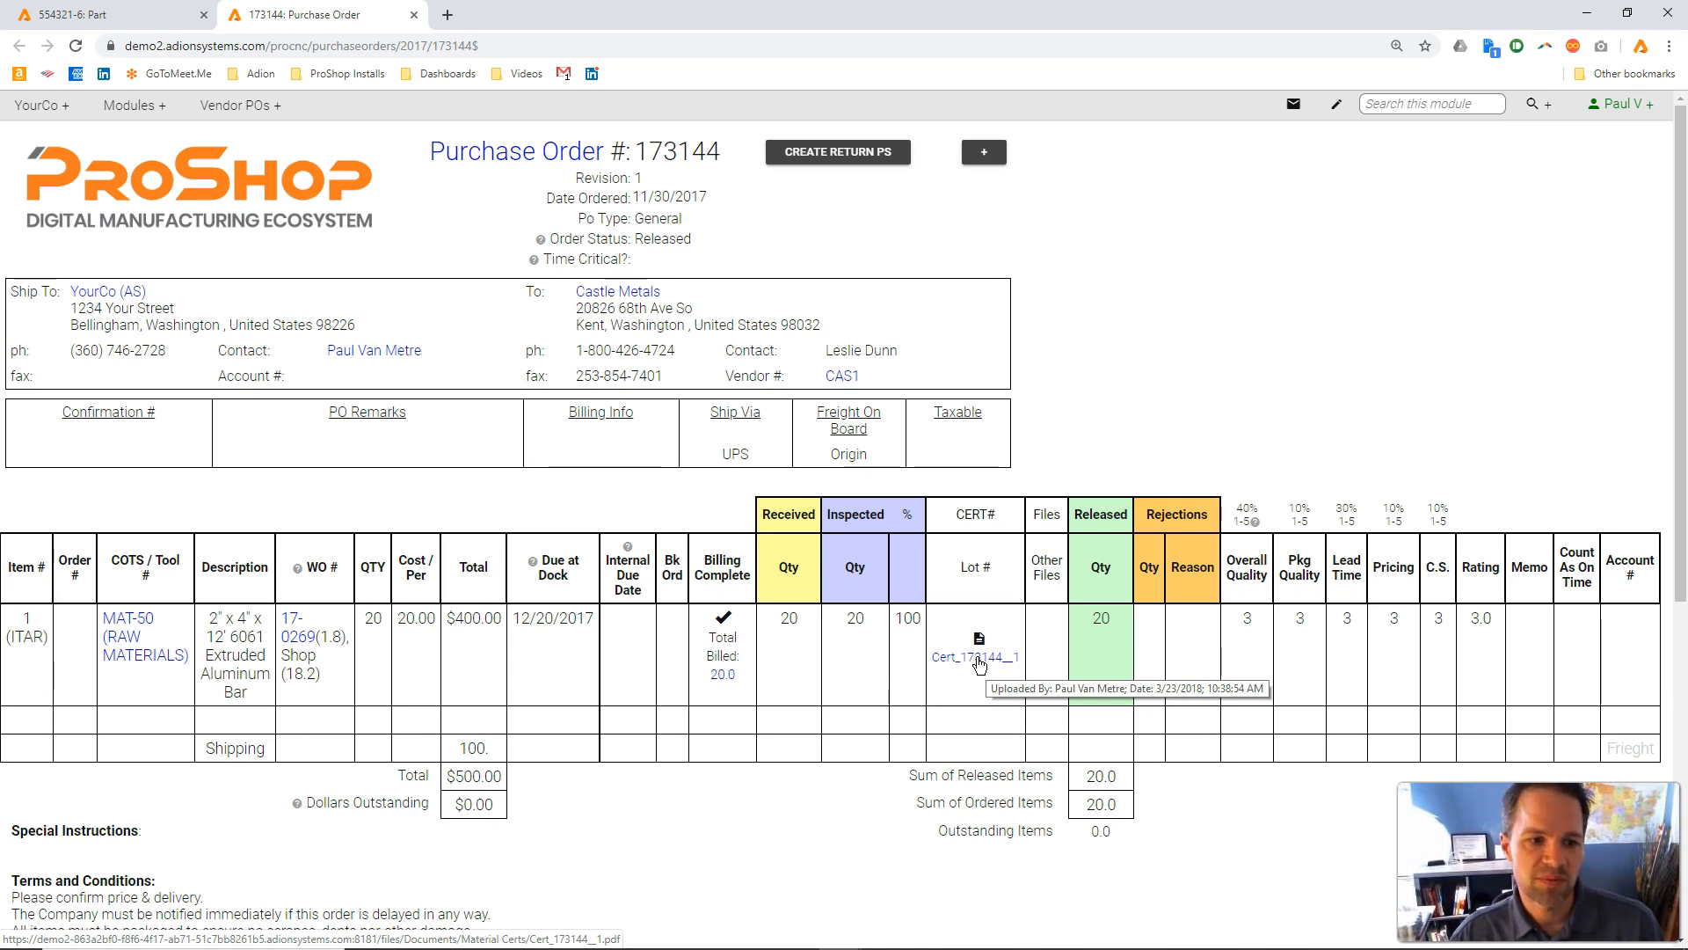
{"action": "left_click", "coordinate": [974, 657]}
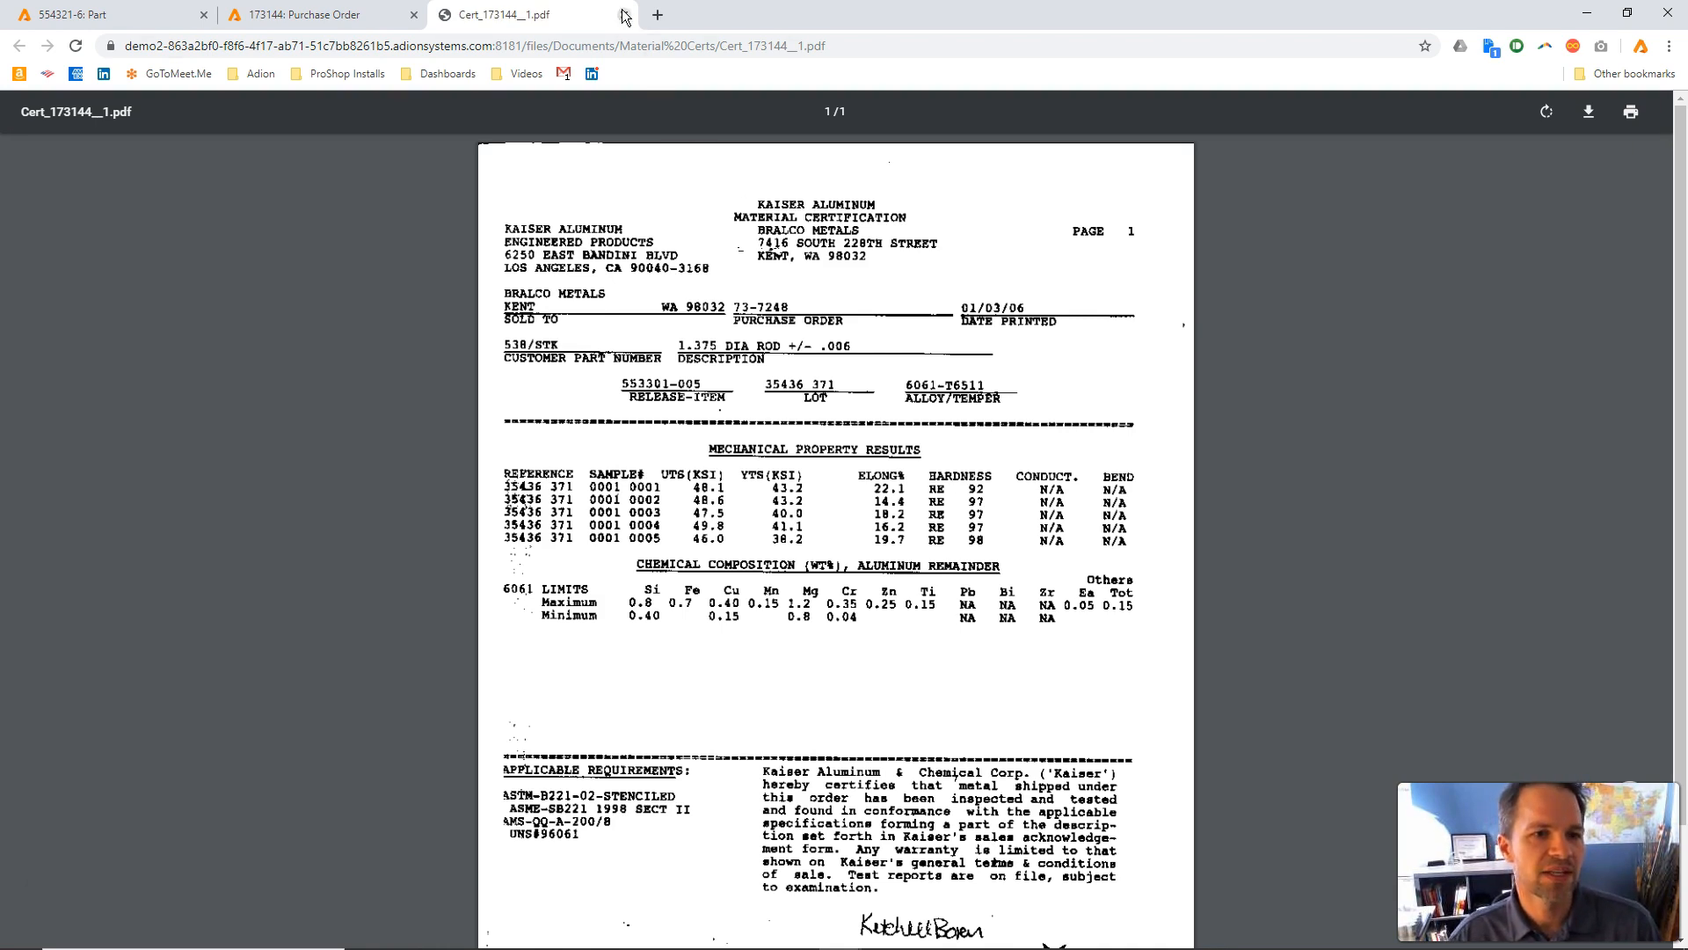
{"action": "left_click", "coordinate": [318, 15]}
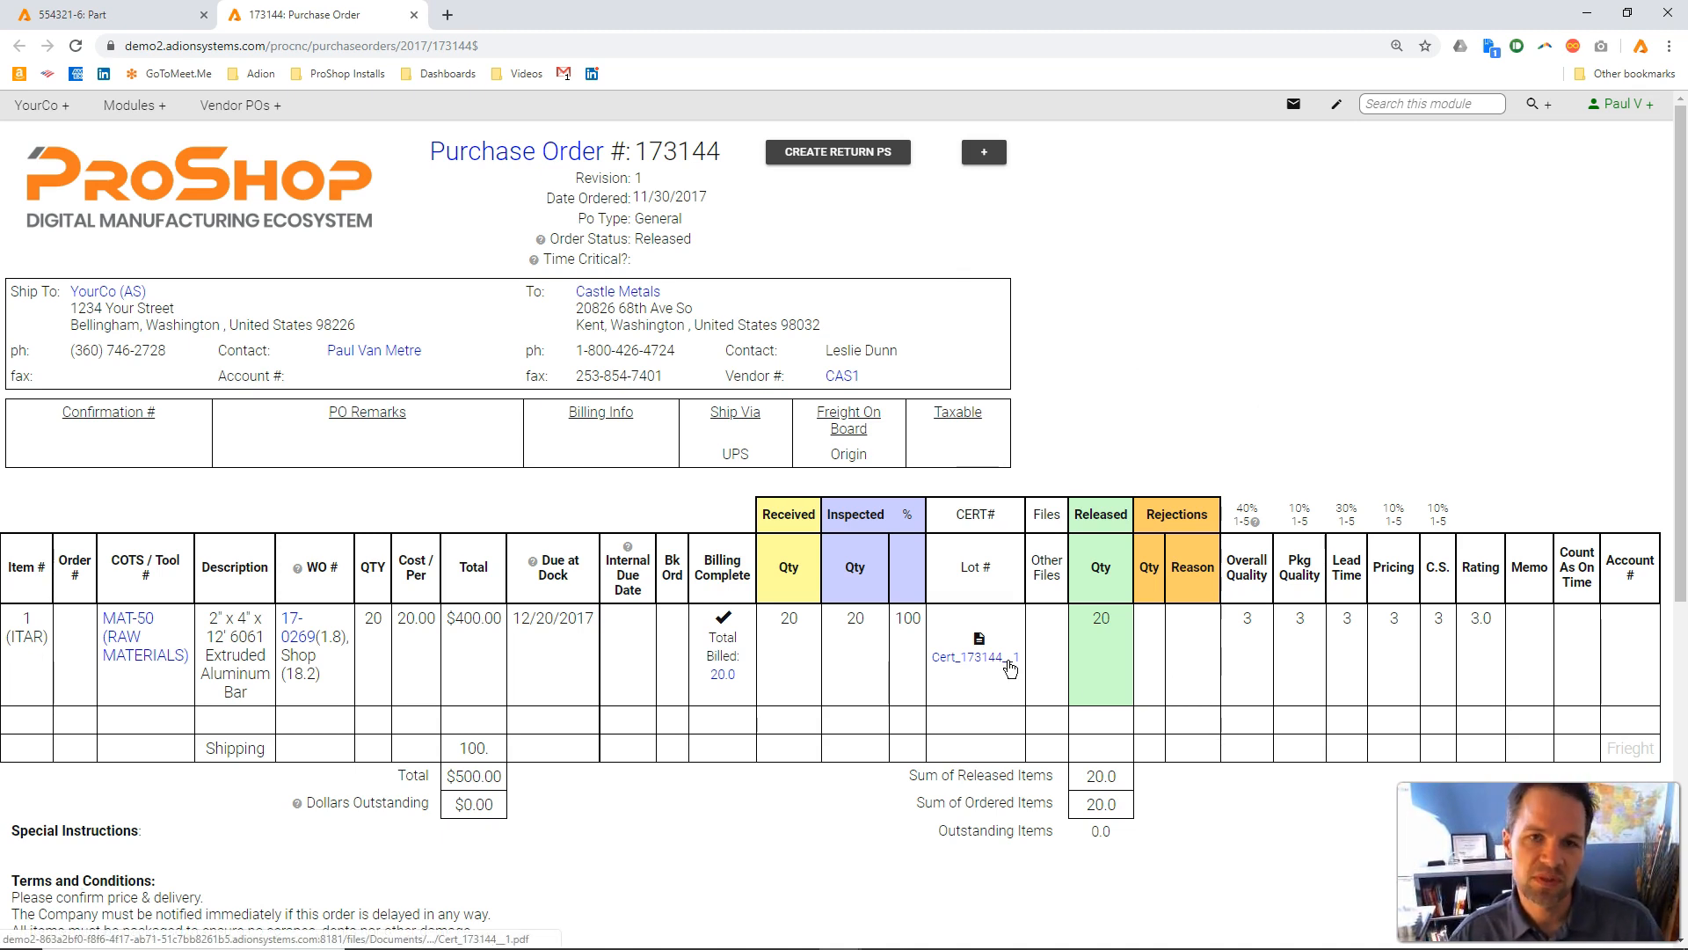
{"action": "mouse_move", "coordinate": [1009, 667]}
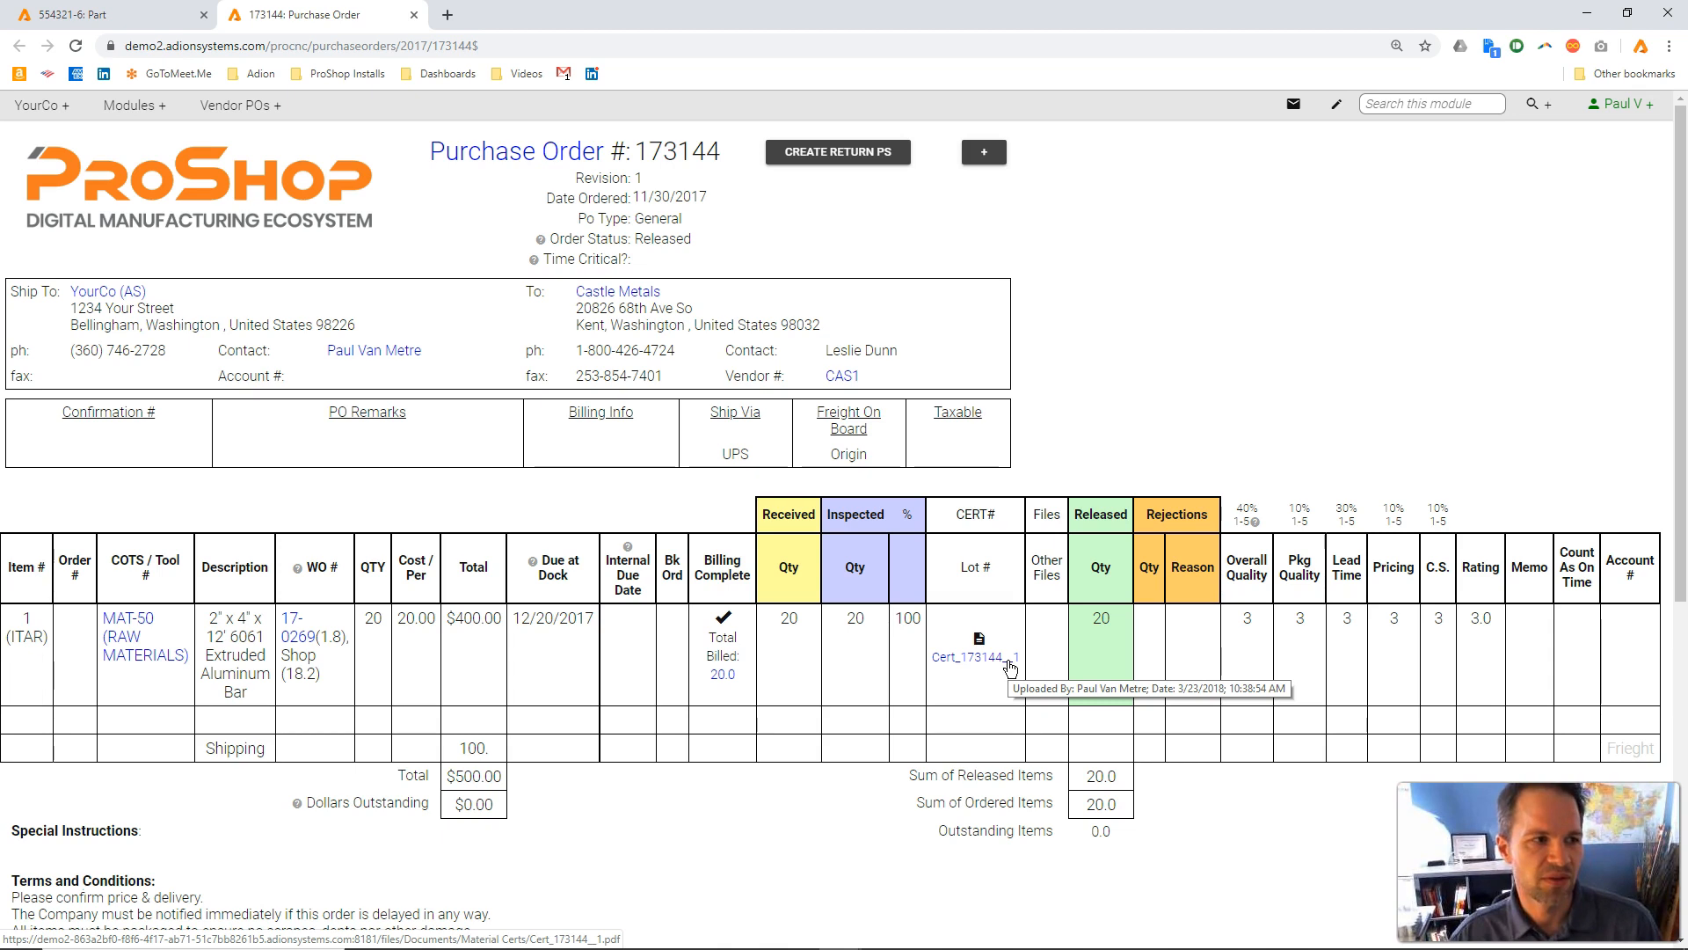
{"action": "mouse_move", "coordinate": [1223, 529]}
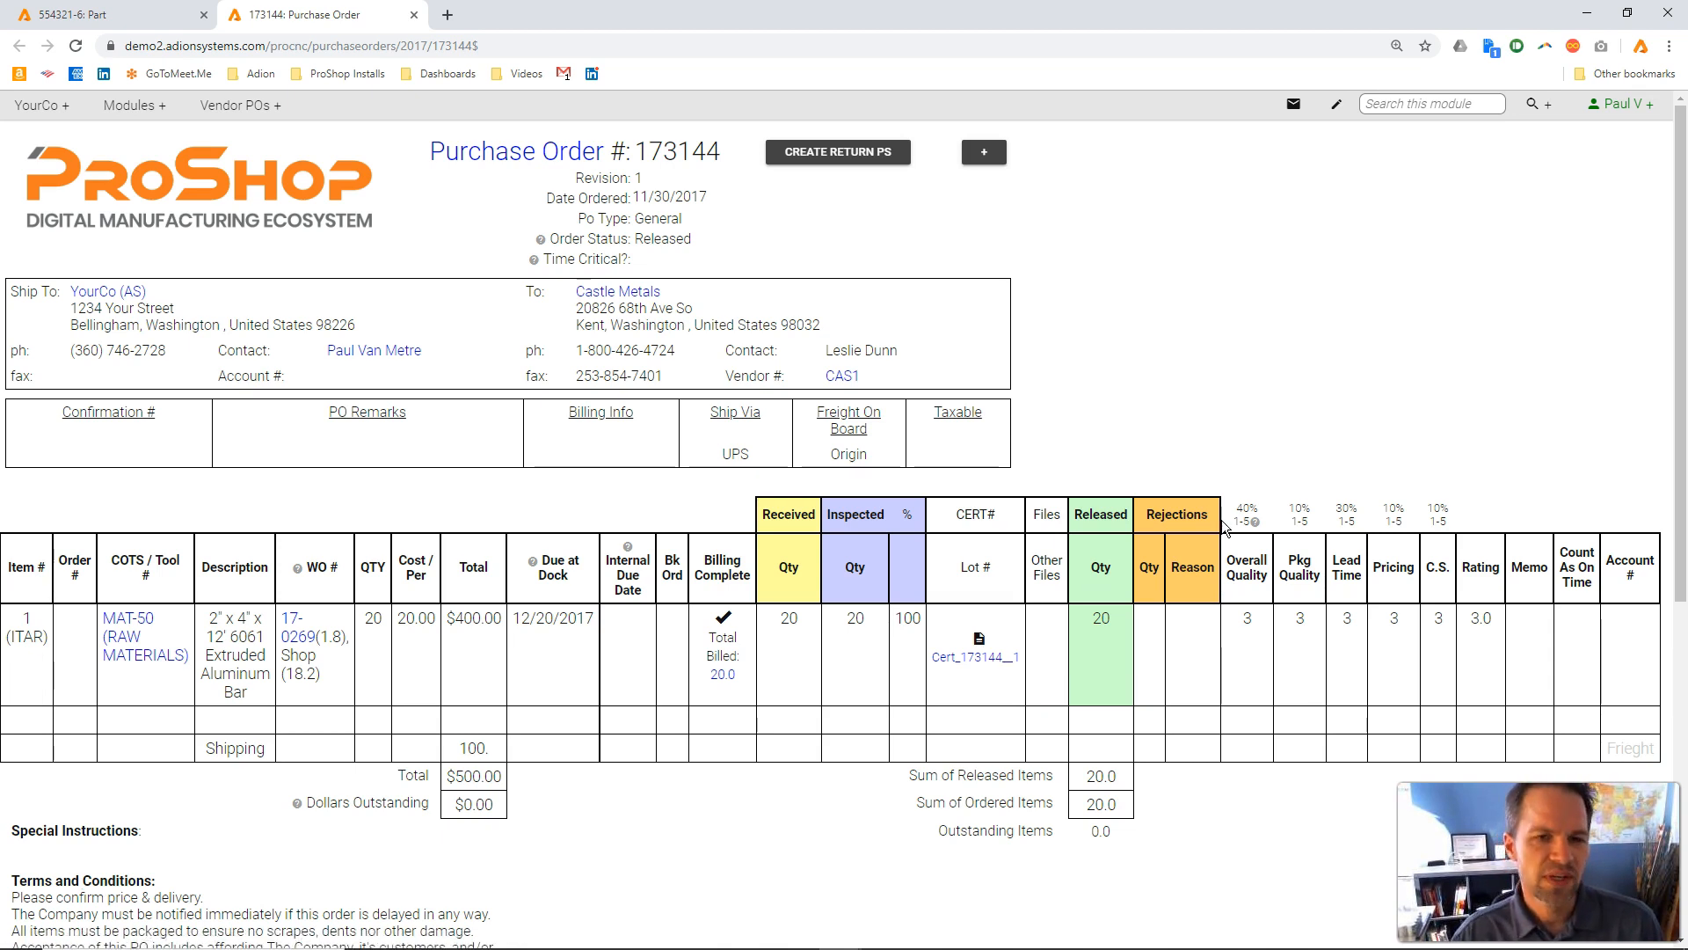